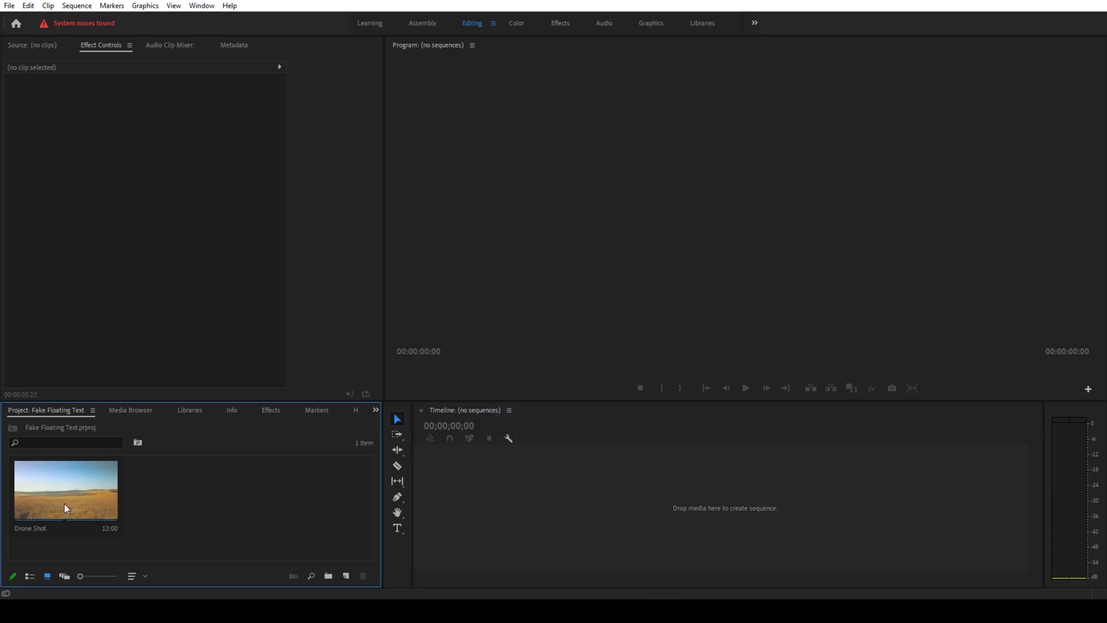
# Step: Build a Drone Shot sequence from the drone clip and scrub back through the footage
pyautogui.click(65, 489)
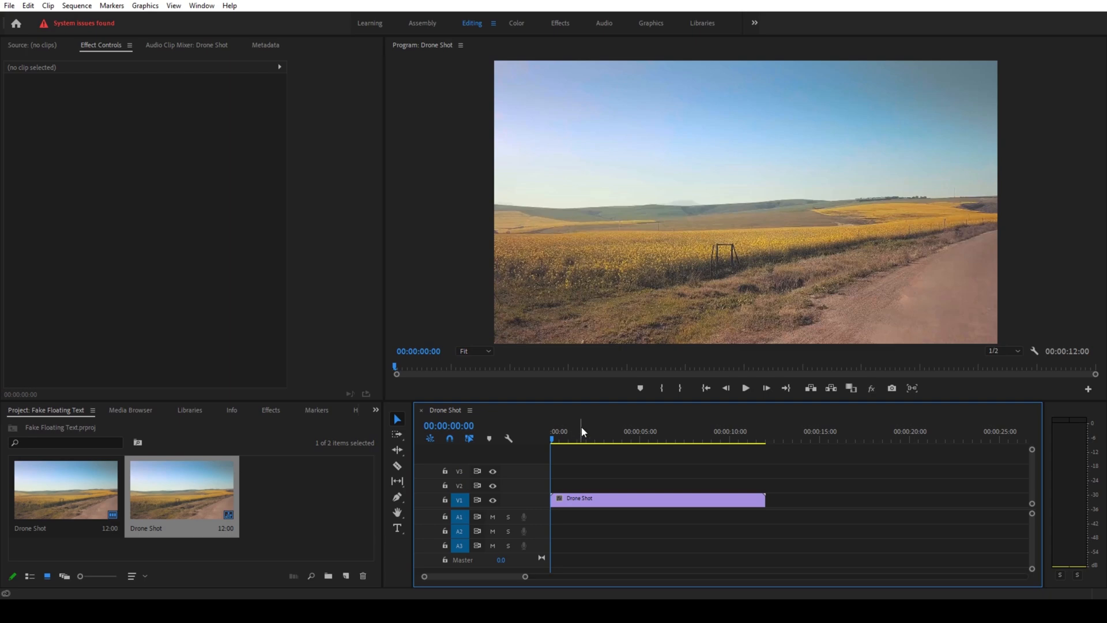
pyautogui.click(744, 387)
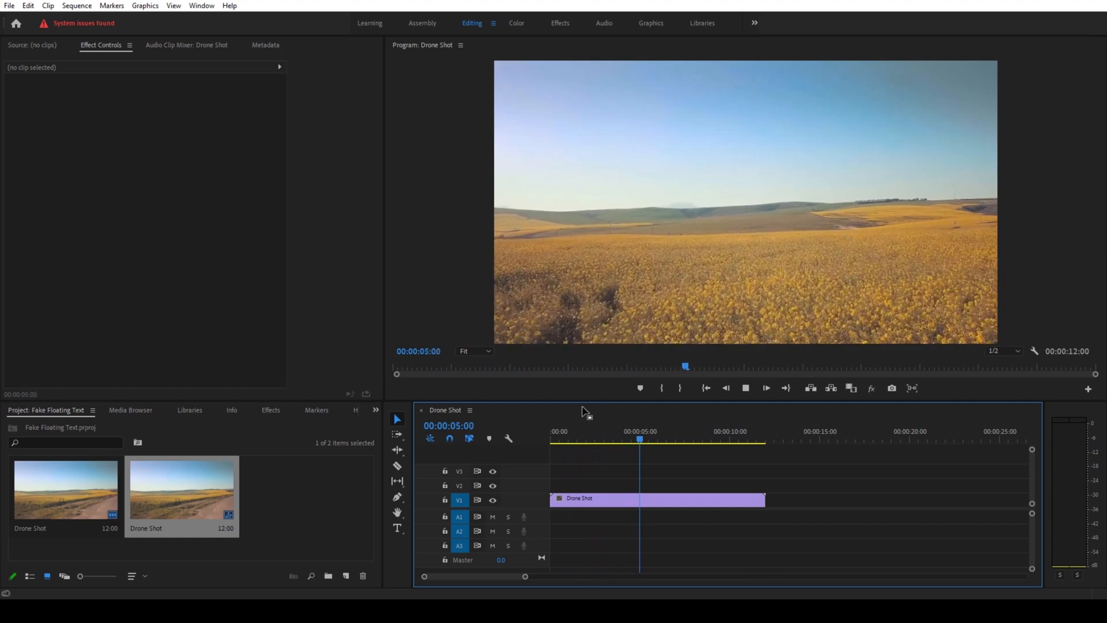
pyautogui.click(553, 439)
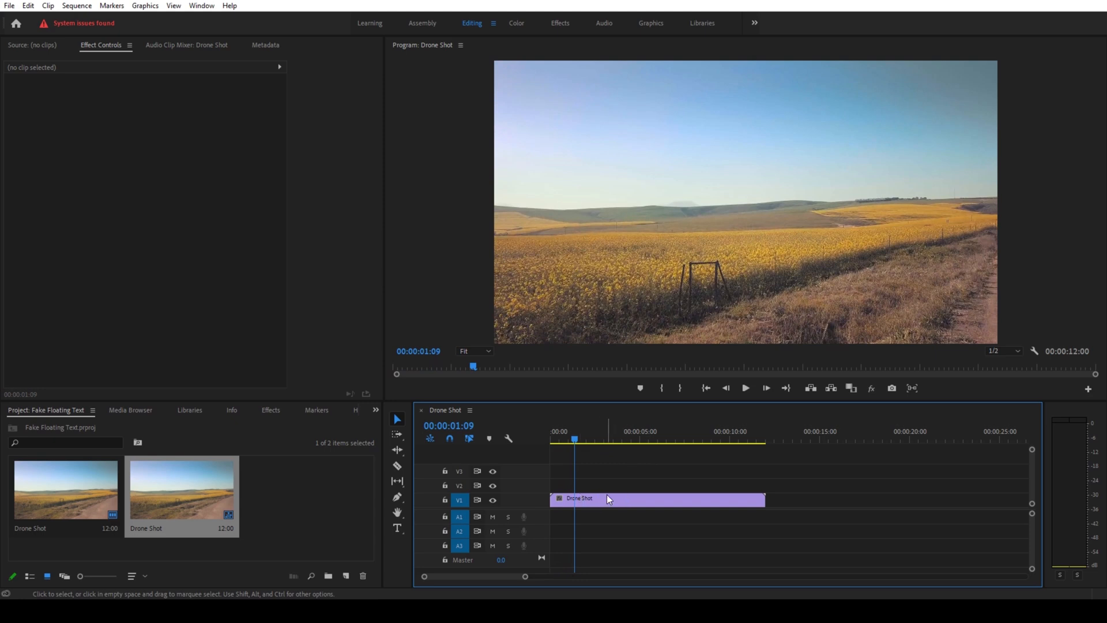
# Step: Type the title text 'BASIC 3D' over the drone clip
pyautogui.click(656, 500)
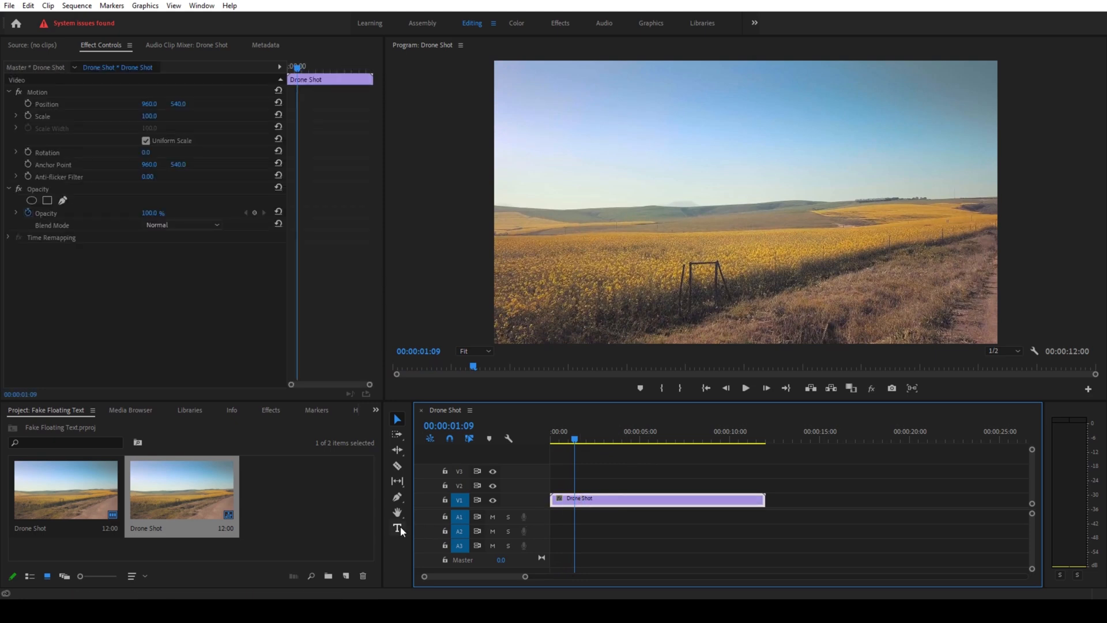
pyautogui.moveTo(397, 528)
pyautogui.write('B')
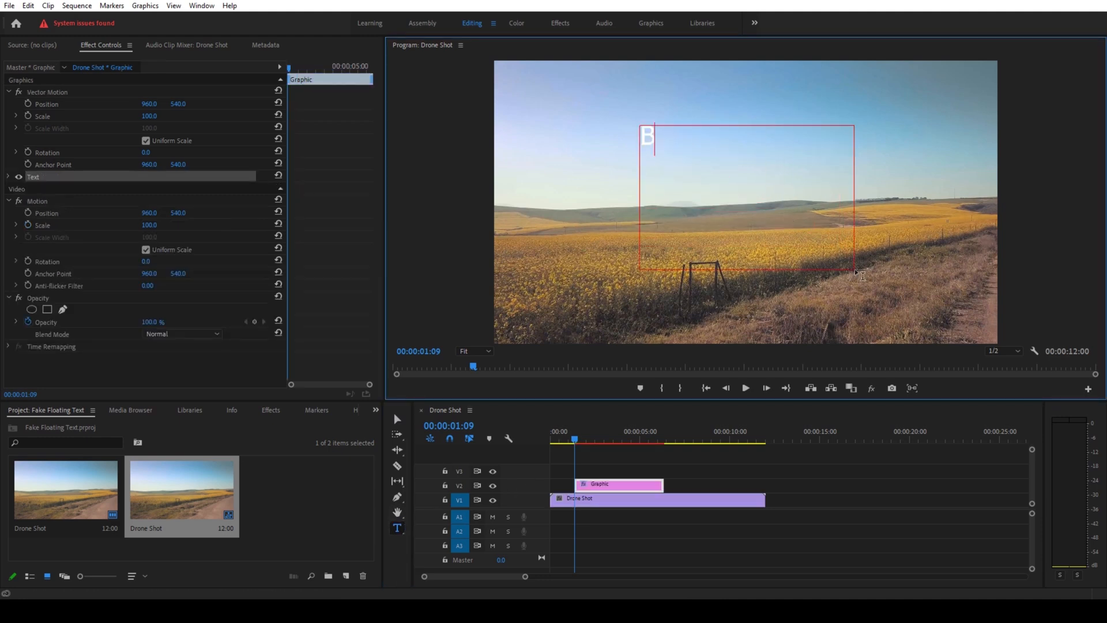
pyautogui.write('ASIC')
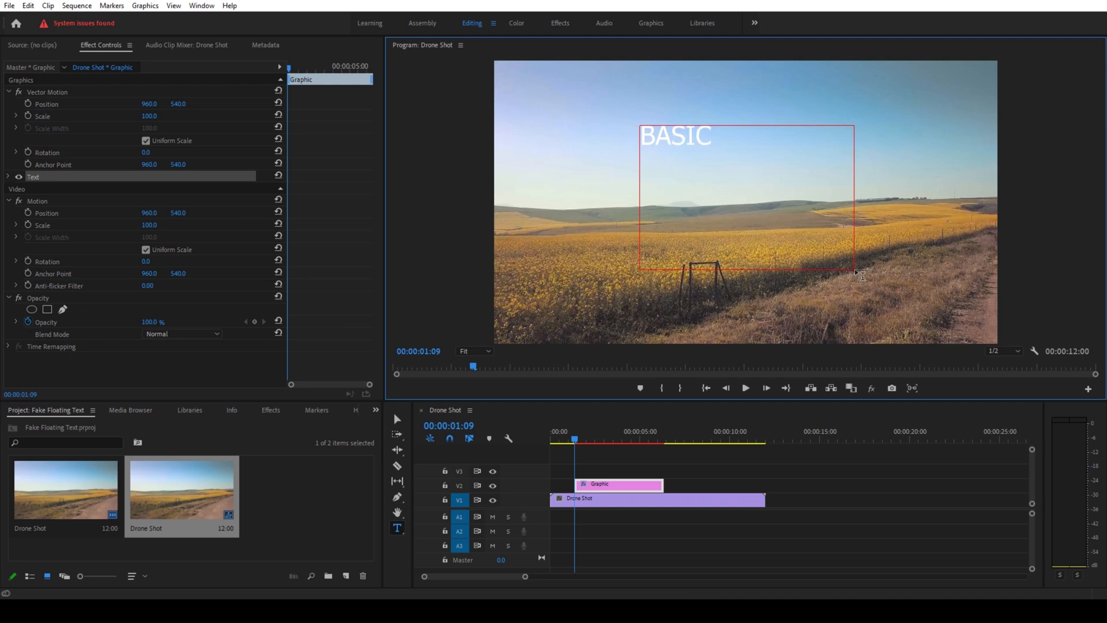
pyautogui.write('3D')
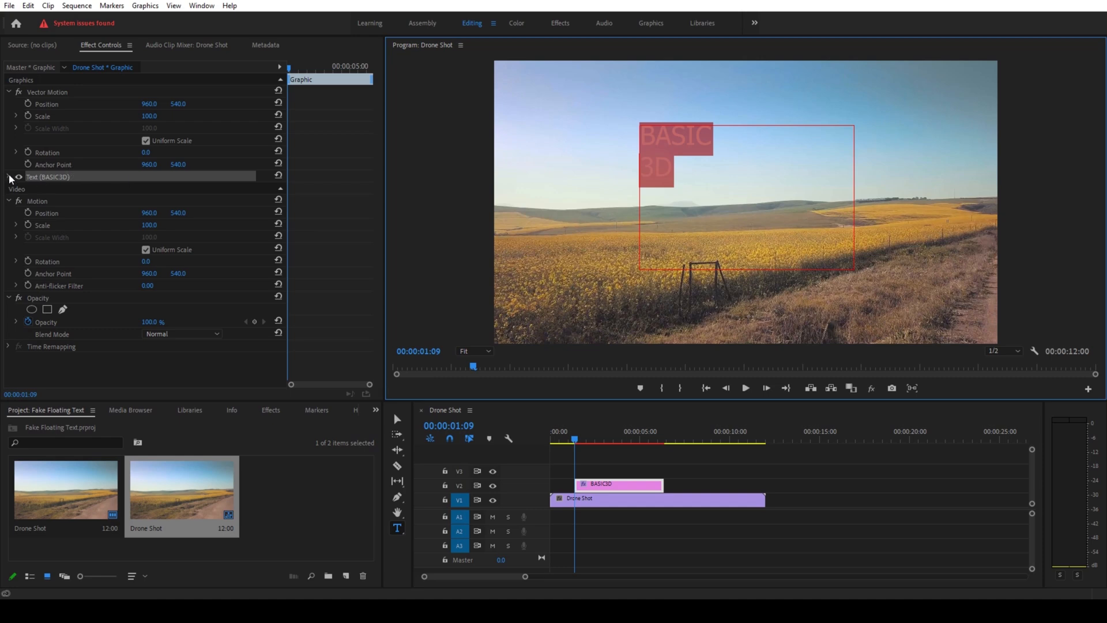
# Step: Style the title as Tahoma Bold, size 186, center-aligned, with black fill
pyautogui.click(9, 177)
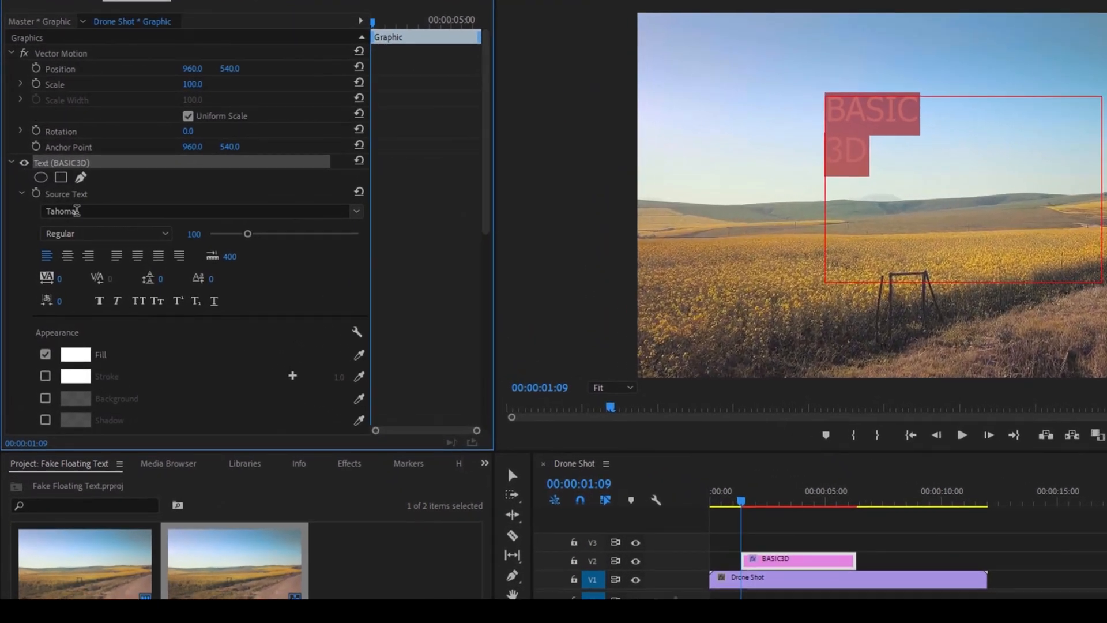
pyautogui.click(106, 232)
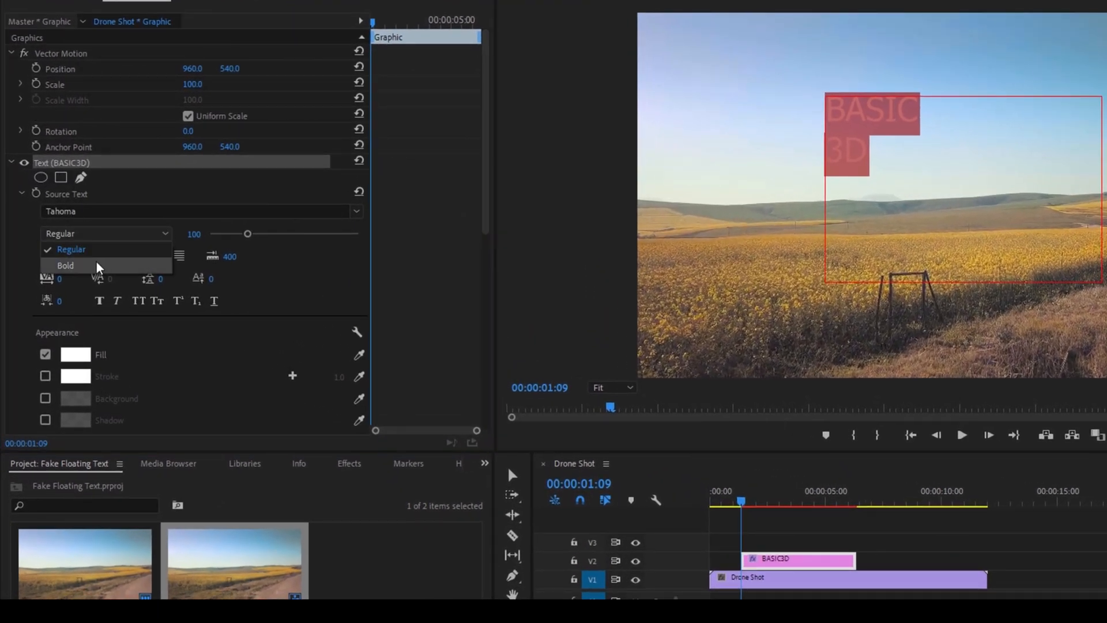
pyautogui.click(65, 264)
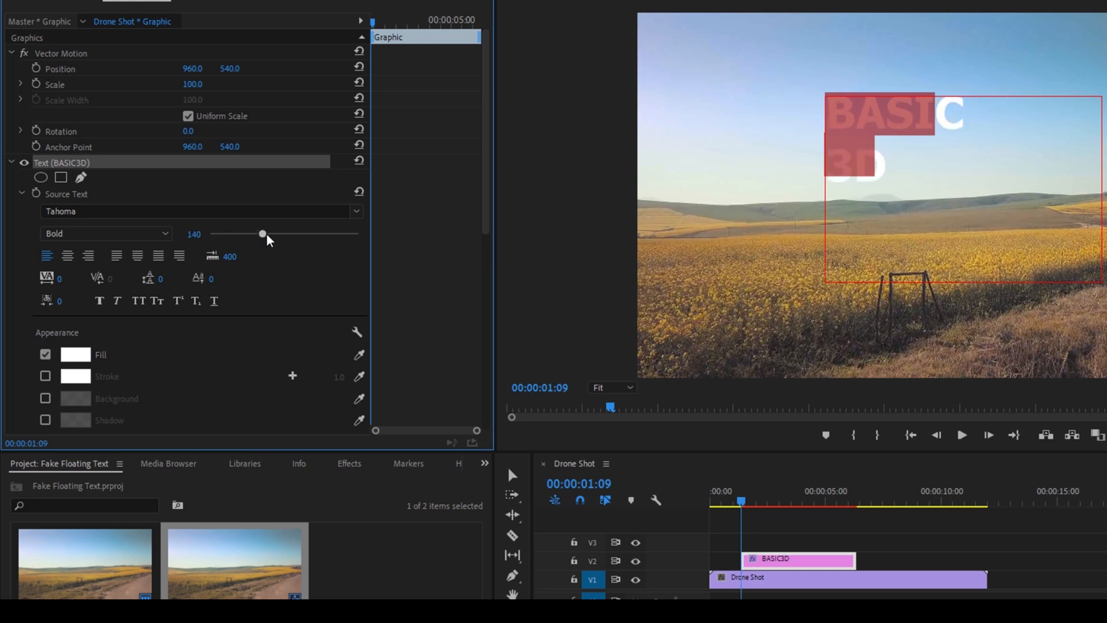
pyautogui.moveTo(263, 233); pyautogui.dragTo(279, 234)
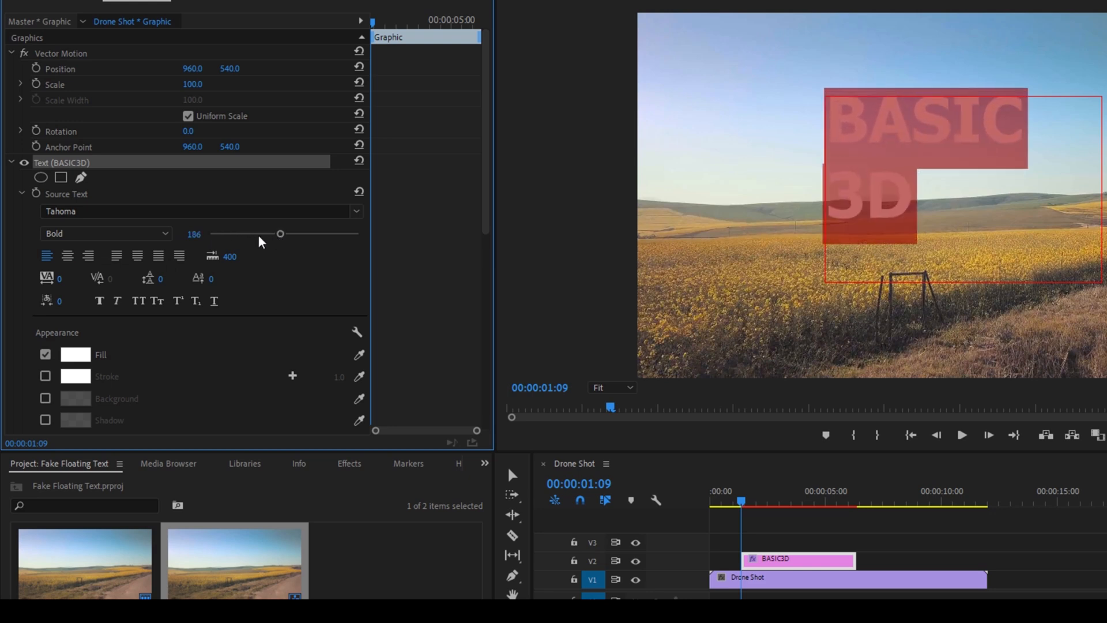
pyautogui.click(68, 256)
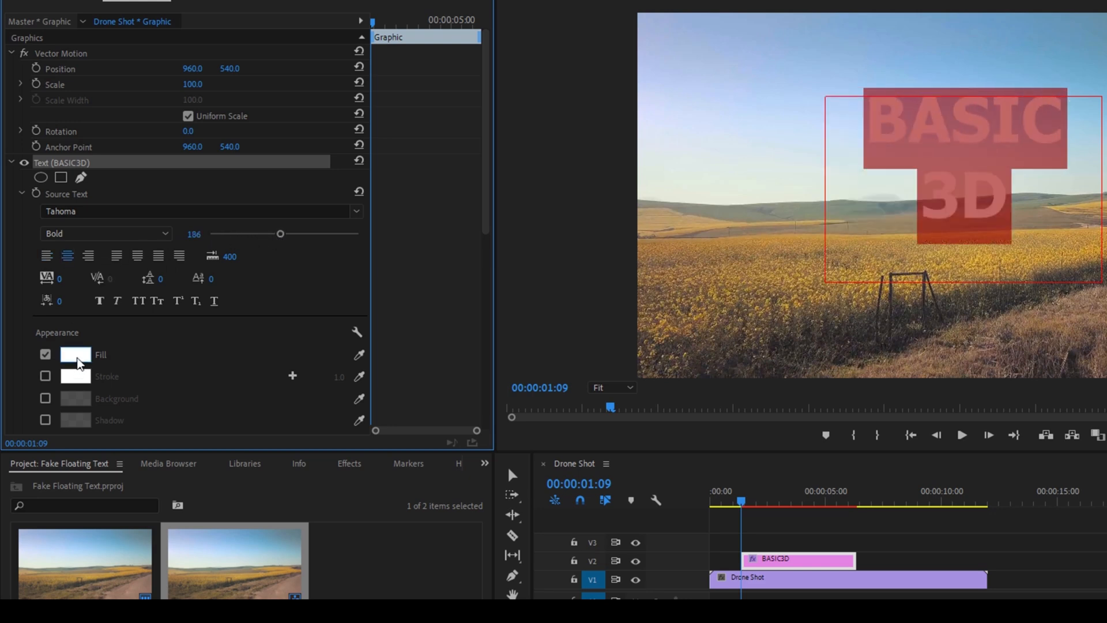
pyautogui.click(75, 354)
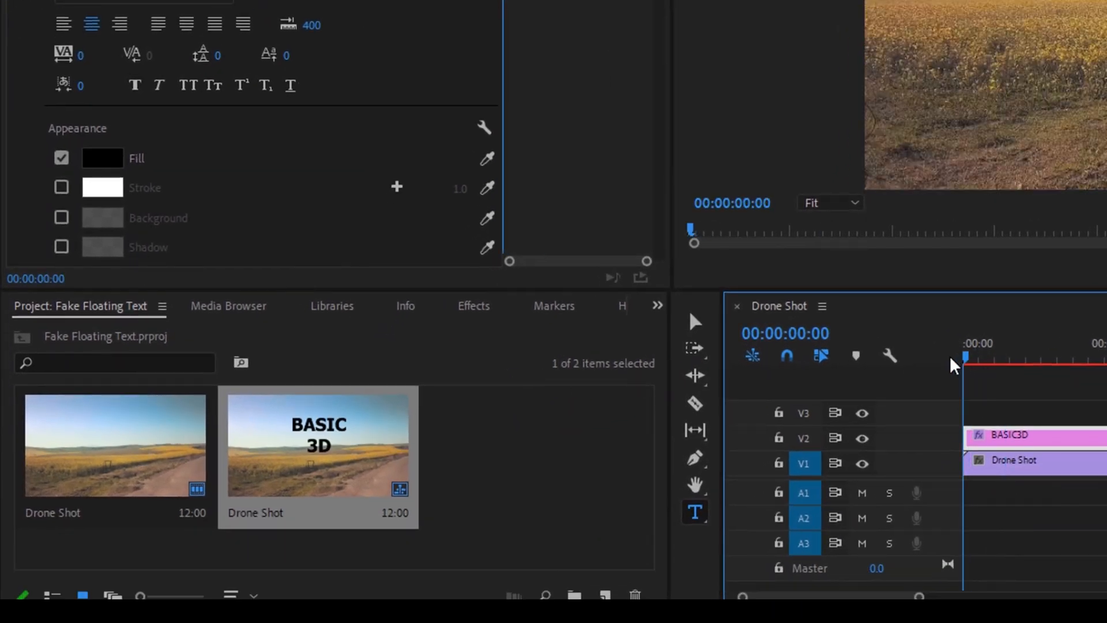
# Step: Search Effects for 'Basic 3D' and drop it onto the BASIC3D title clip on V2
pyautogui.click(472, 305)
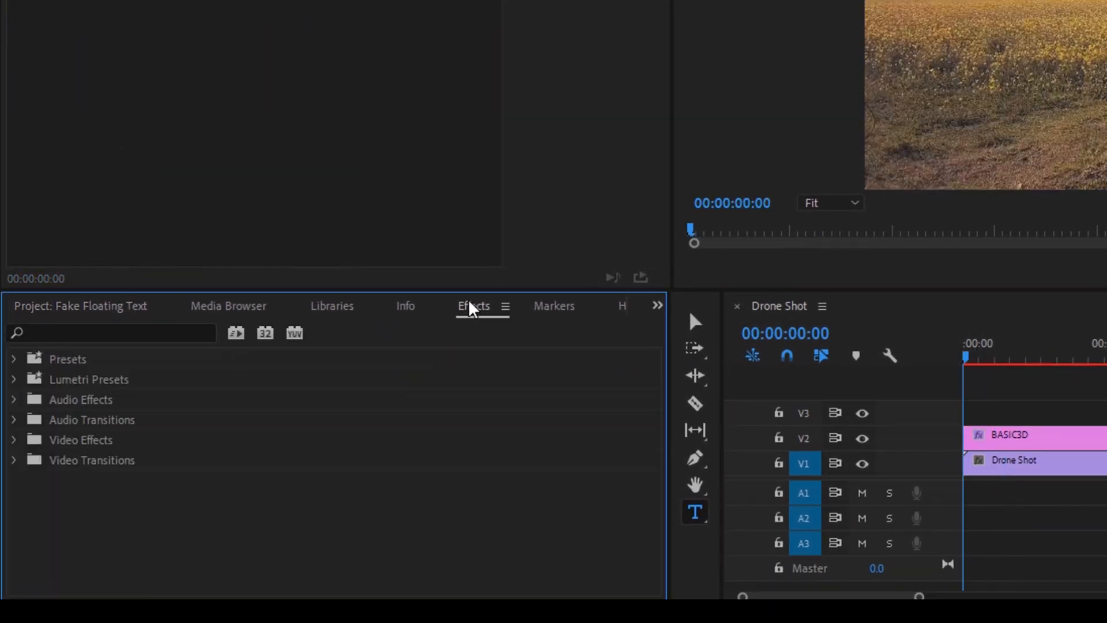
pyautogui.click(107, 333)
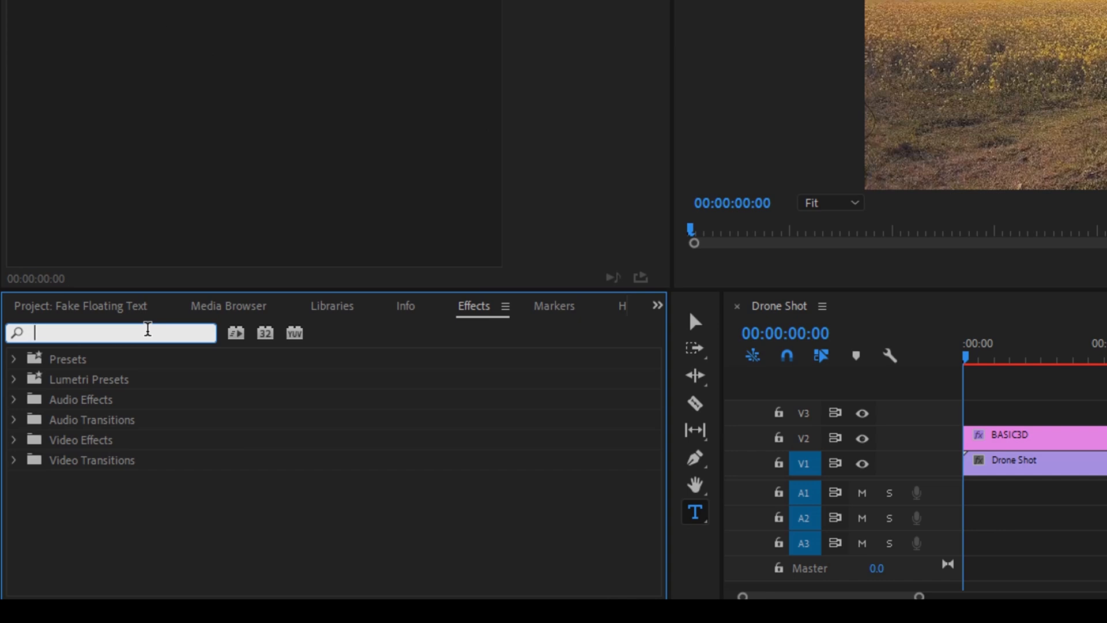
pyautogui.write('Basic')
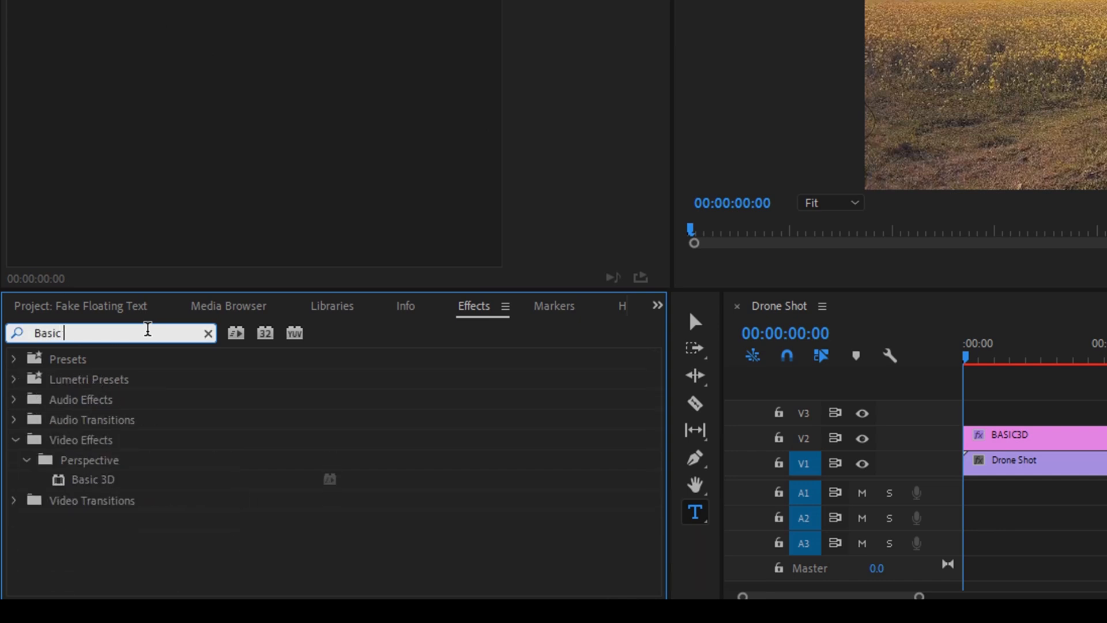
pyautogui.write('3D')
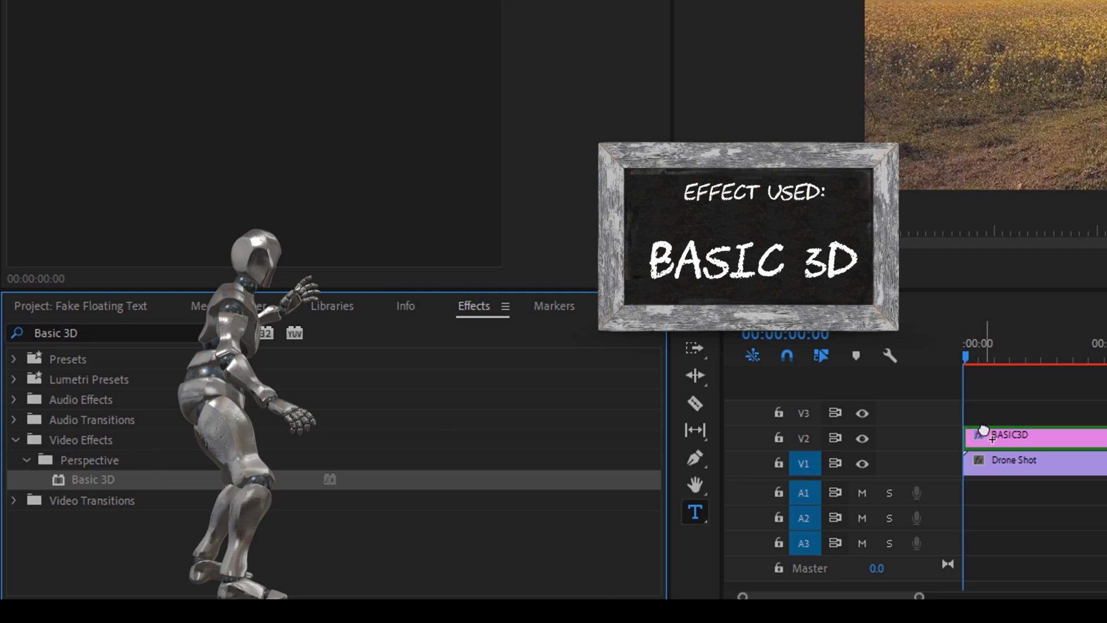
pyautogui.click(1010, 435)
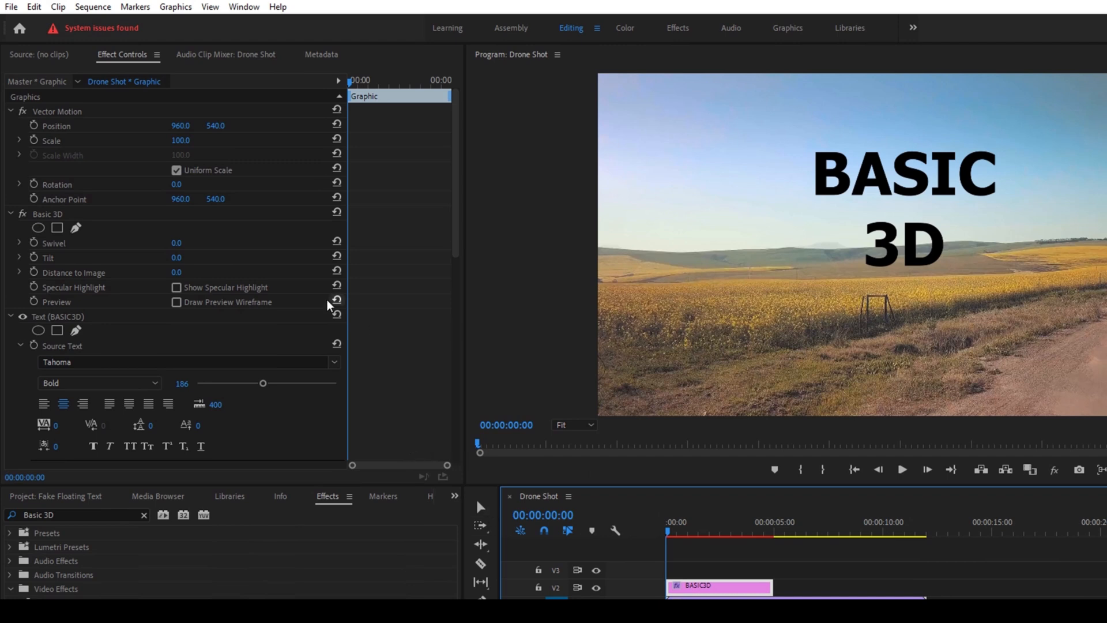
pyautogui.moveTo(53, 259)
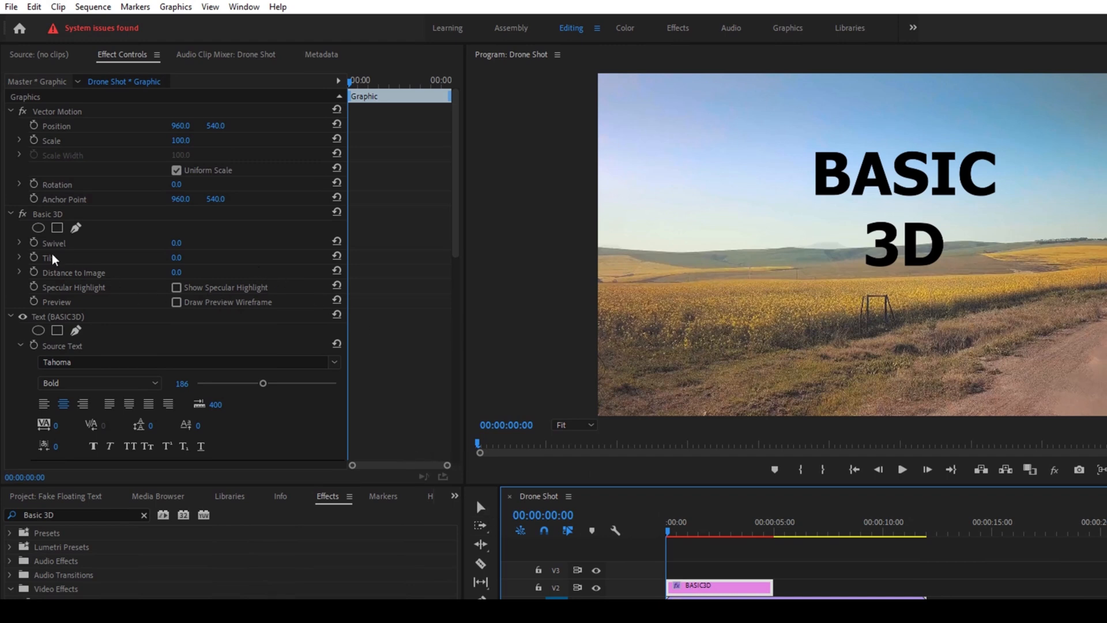
pyautogui.moveTo(90, 282)
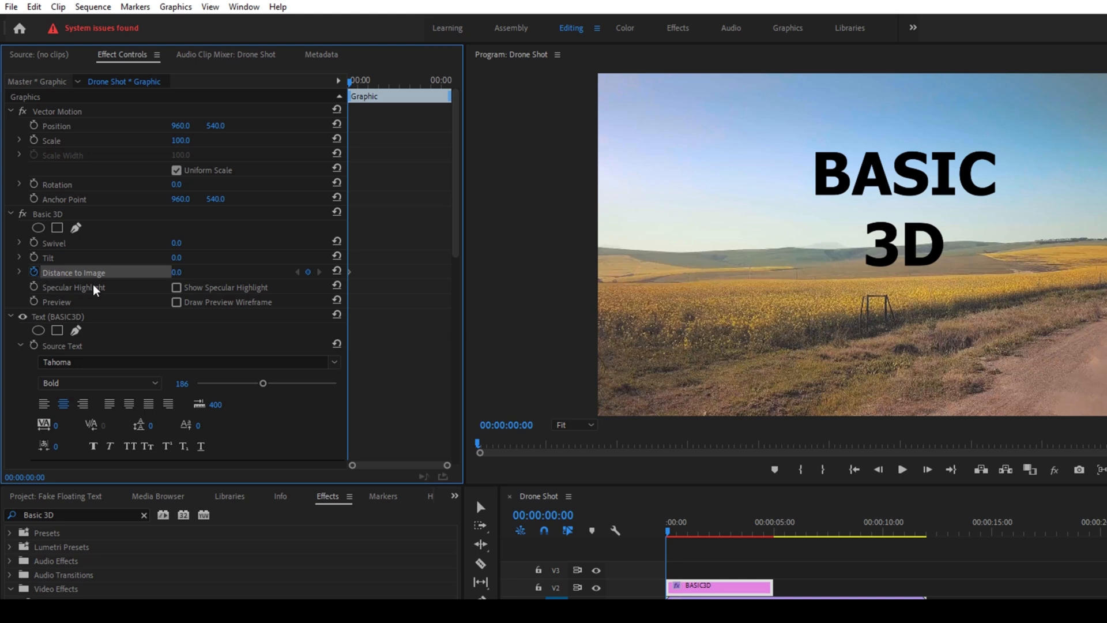
pyautogui.moveTo(352, 282)
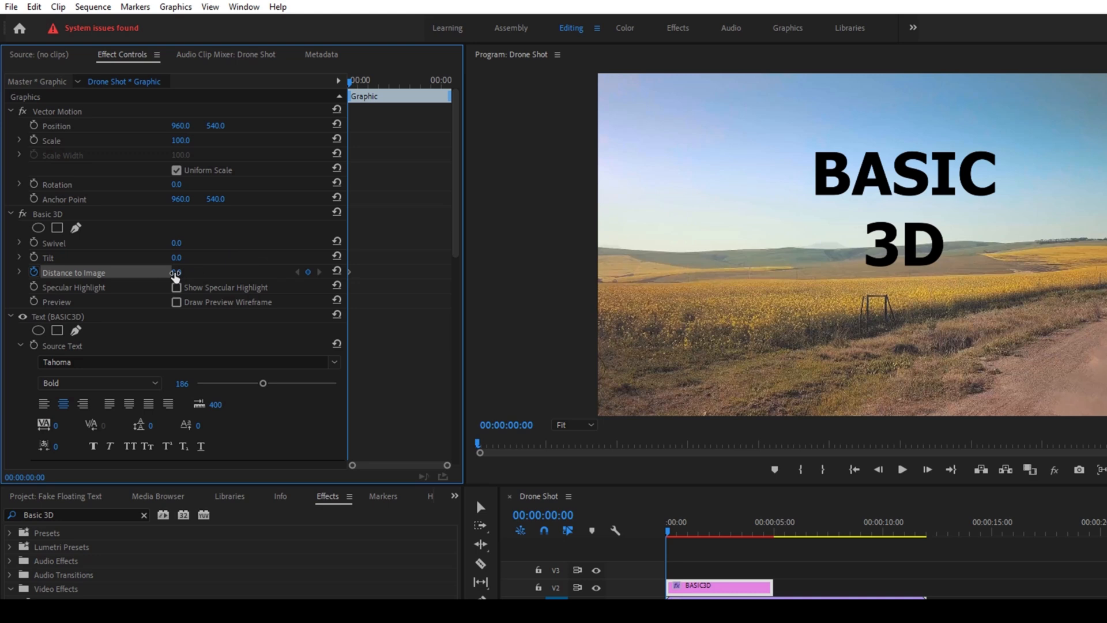
# Step: Keyframe Distance to Image: text pushed far away at the start, -100 at 4:22
pyautogui.moveTo(175, 272); pyautogui.dragTo(226, 272)
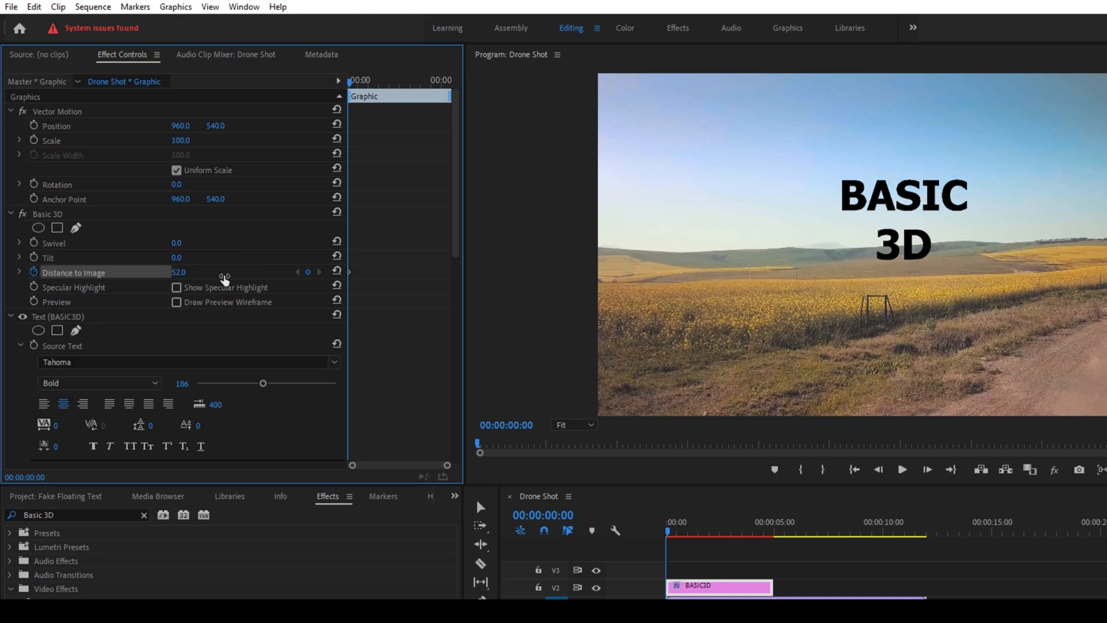
pyautogui.moveTo(179, 271); pyautogui.dragTo(362, 293)
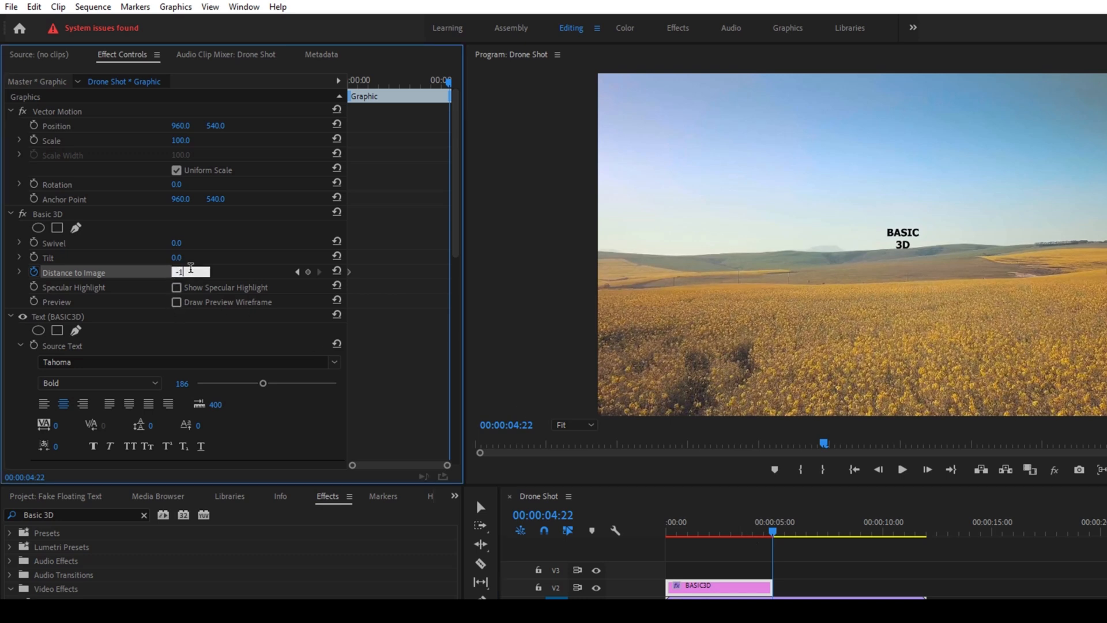
pyautogui.write('-100.0')
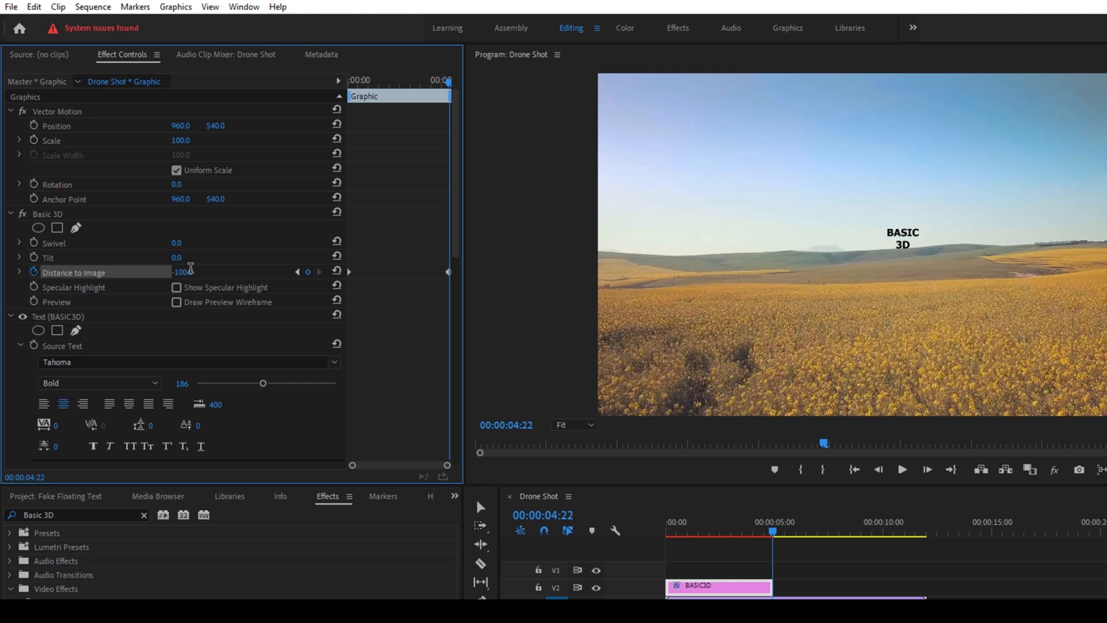
pyautogui.moveTo(783, 217)
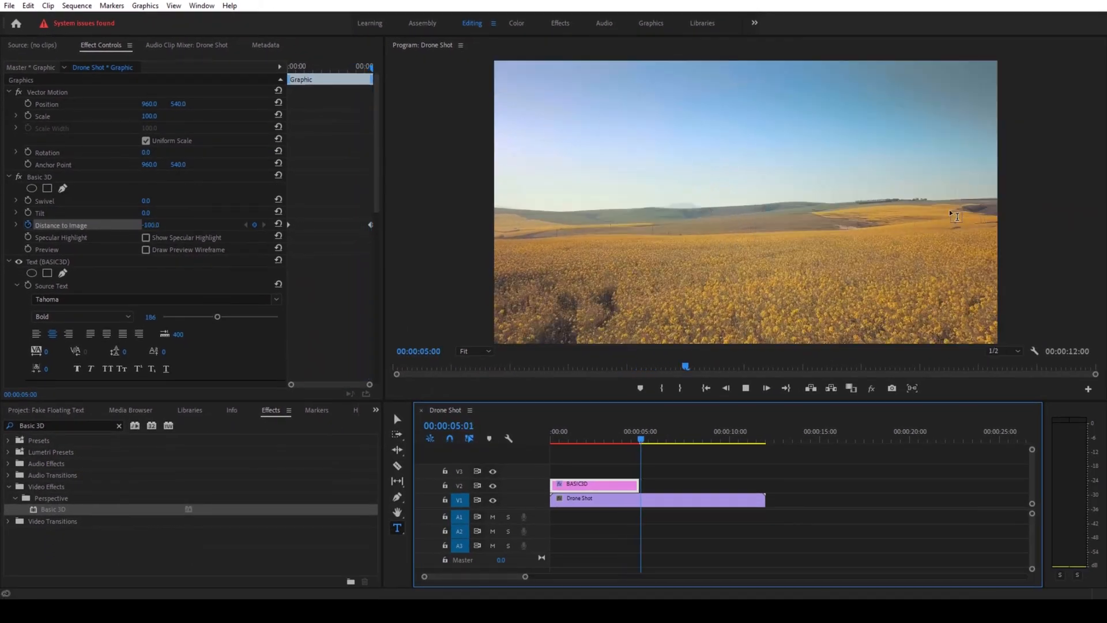
pyautogui.click(554, 437)
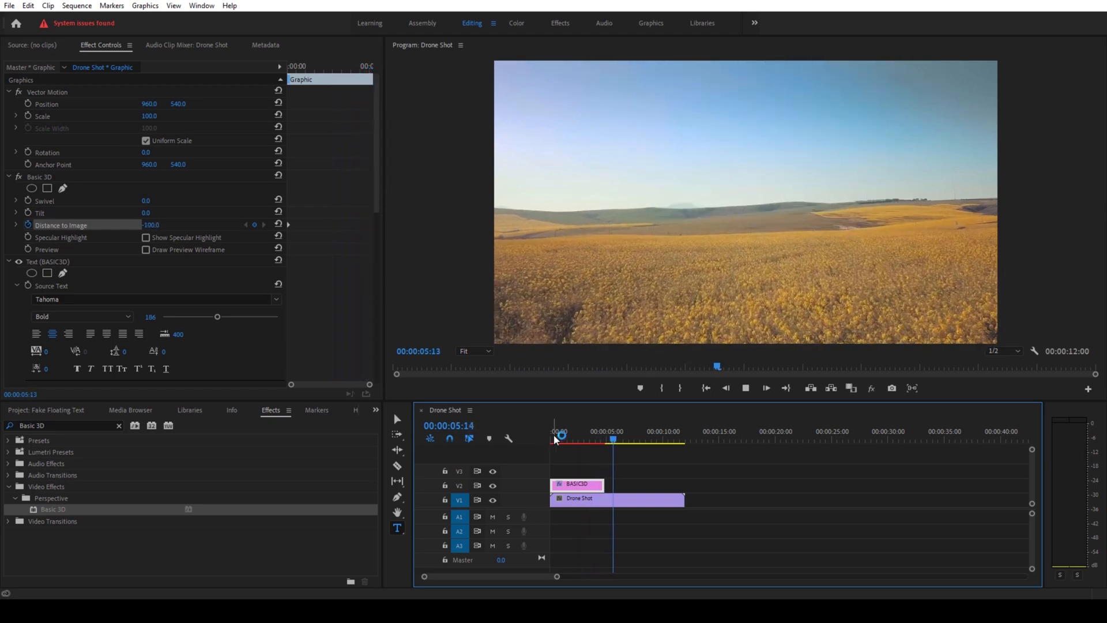
pyautogui.moveTo(612, 438); pyautogui.dragTo(552, 437)
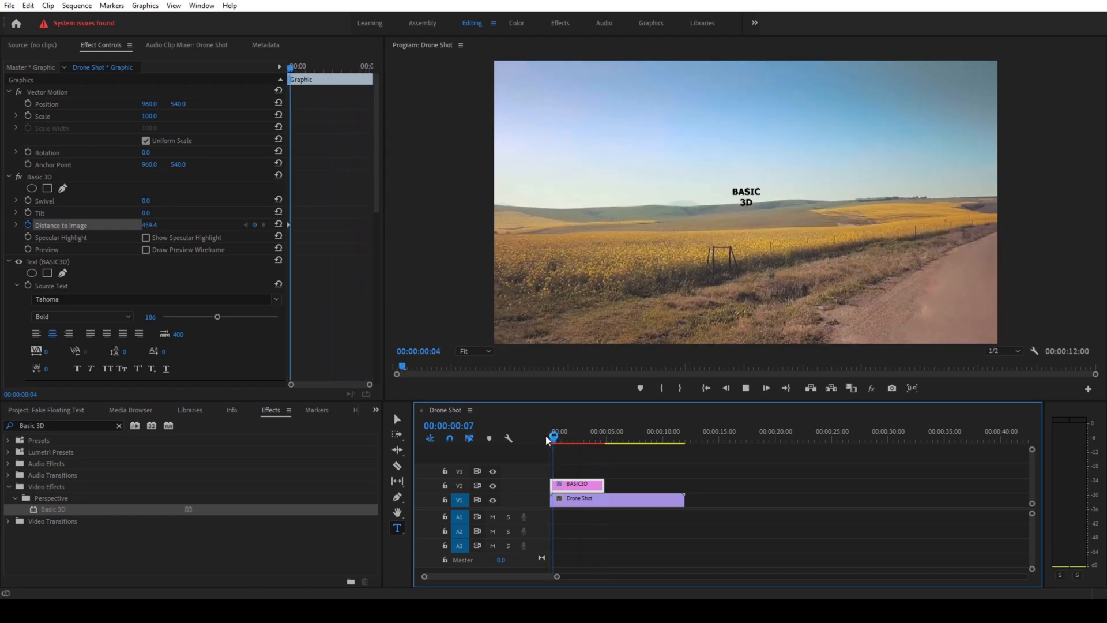